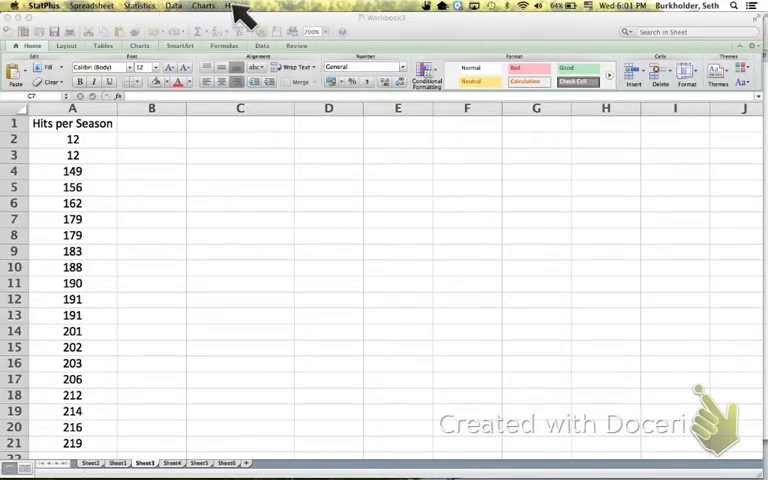
mouse_move(253, 9)
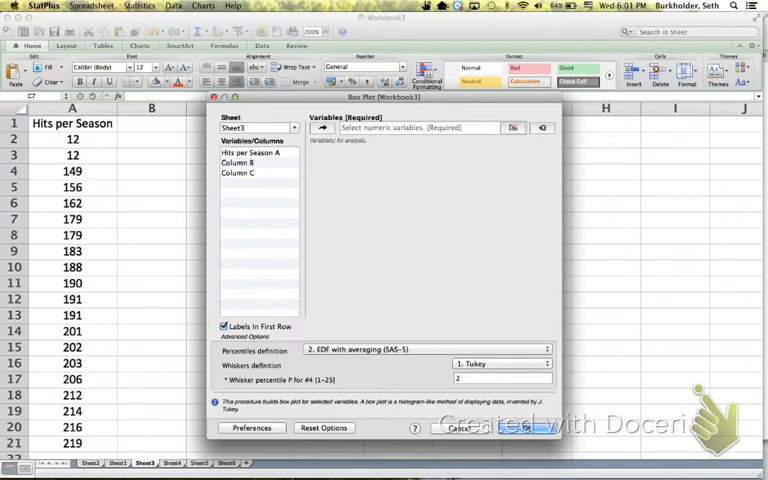
mouse_move(420, 127)
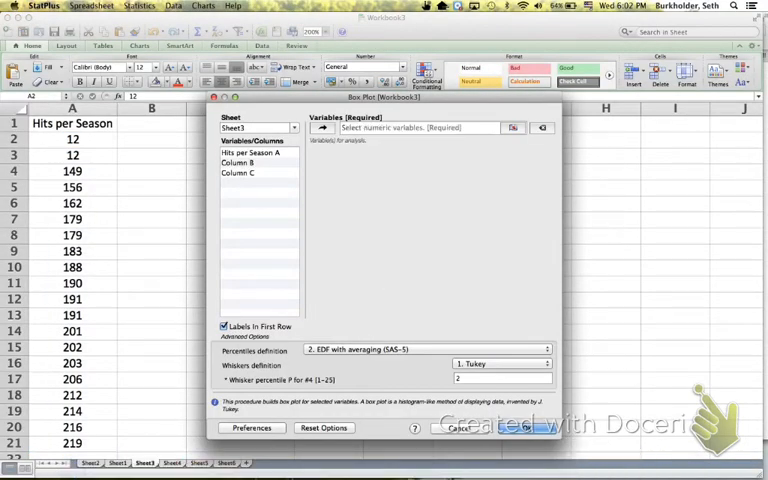
Pick 'Hits per Season' from the variable list as the box plot variable
left_click(250, 152)
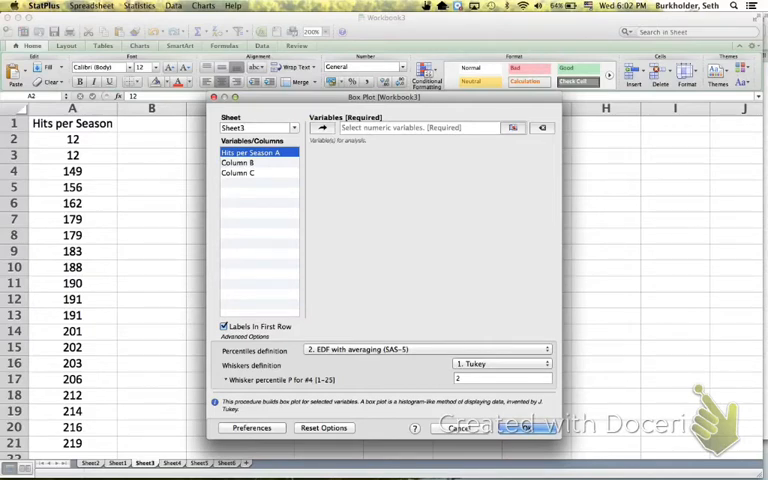
mouse_move(125, 160)
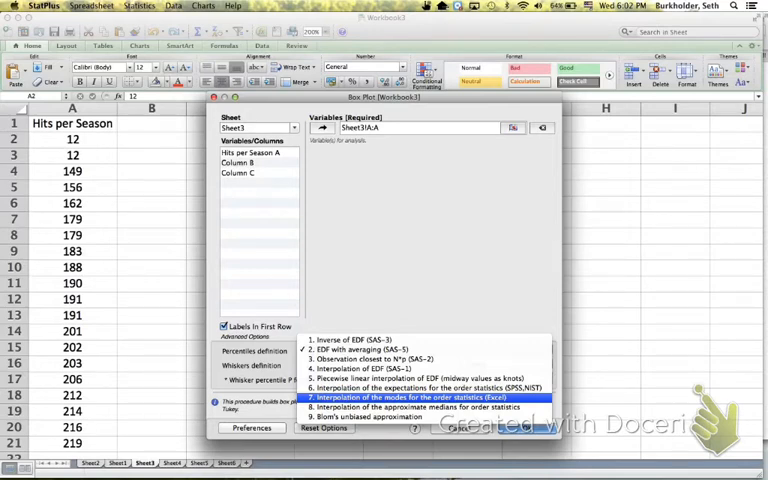
Keep percentiles as '2. EDF with averaging' and run the Hits per Season box plot
left_click(430, 387)
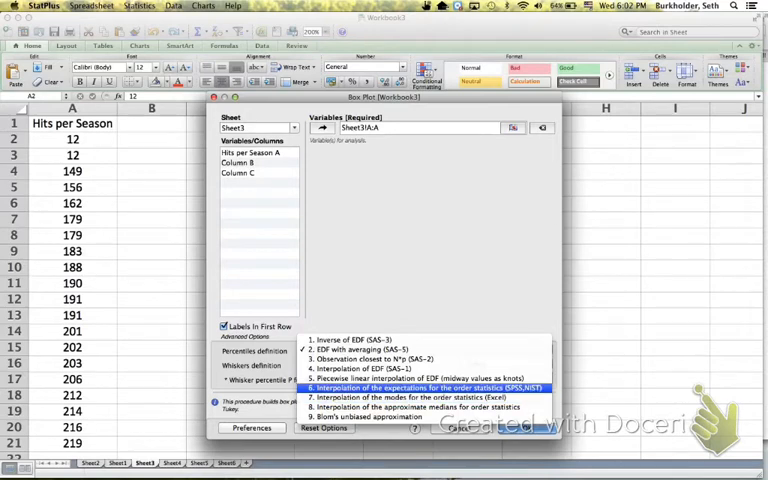
left_click(360, 348)
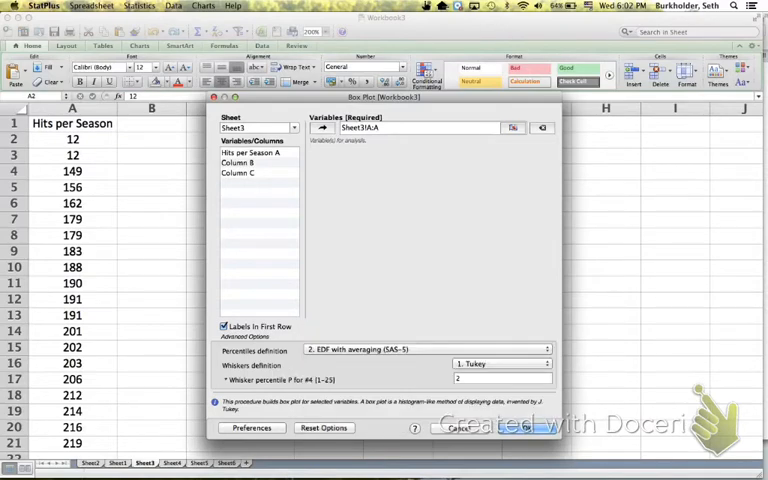
left_click(452, 428)
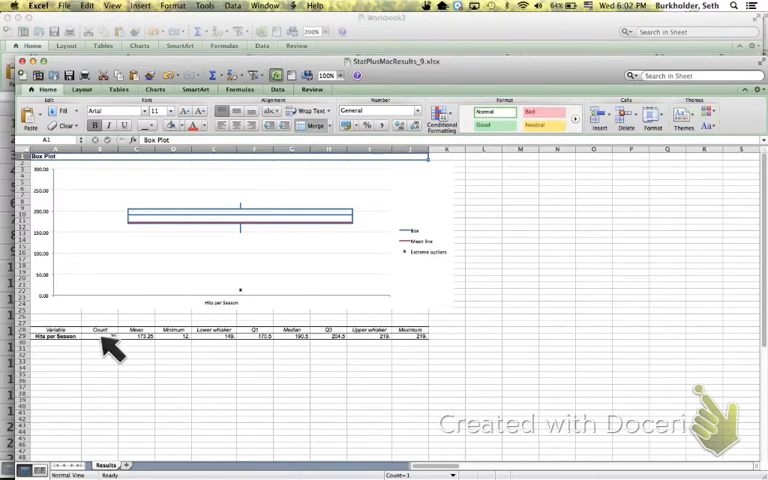
mouse_move(185, 350)
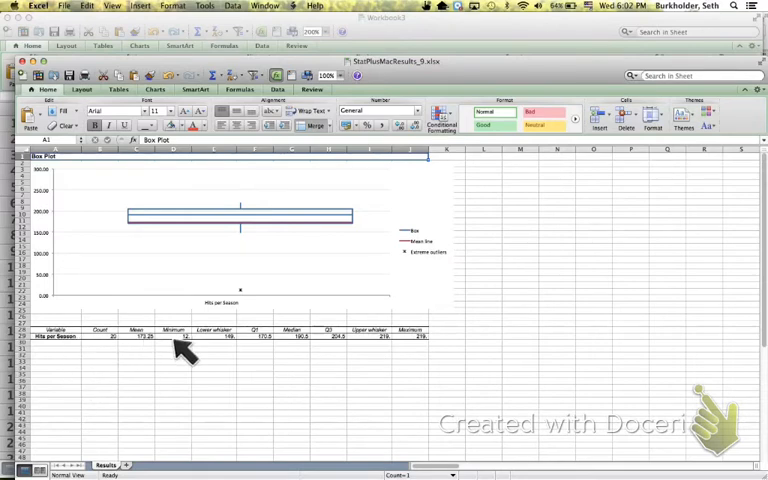
mouse_move(248, 350)
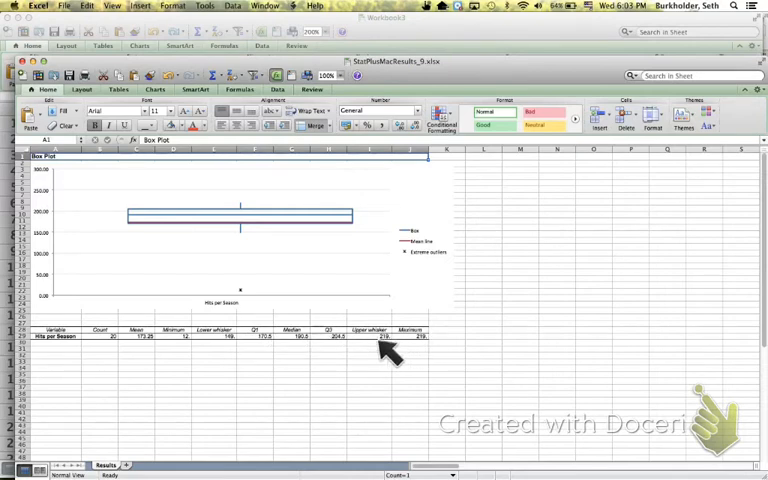
mouse_move(437, 347)
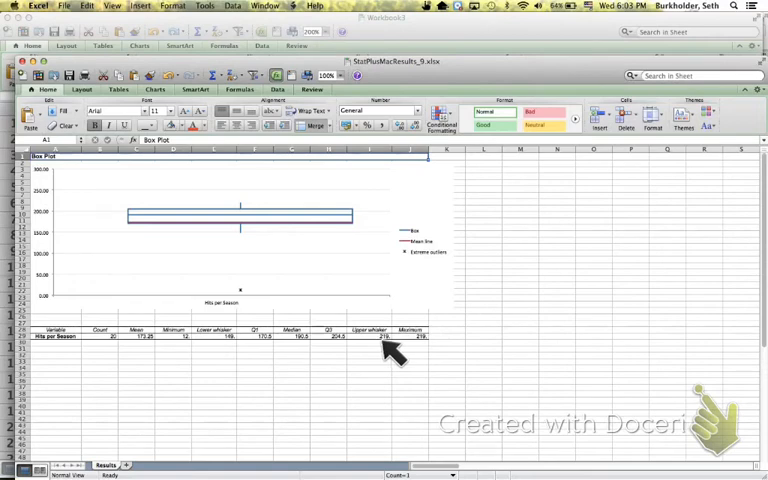
mouse_move(360, 235)
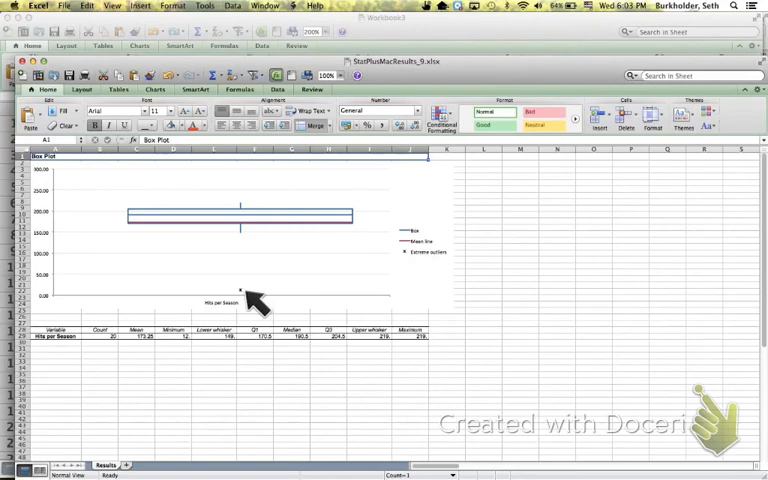
mouse_move(278, 255)
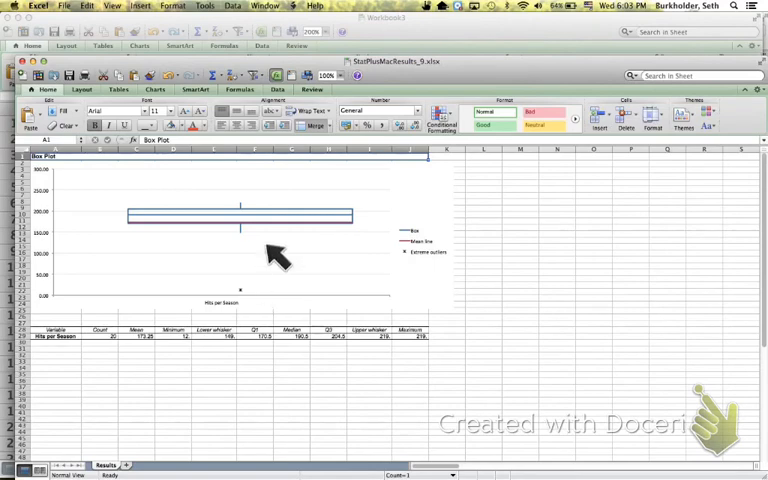